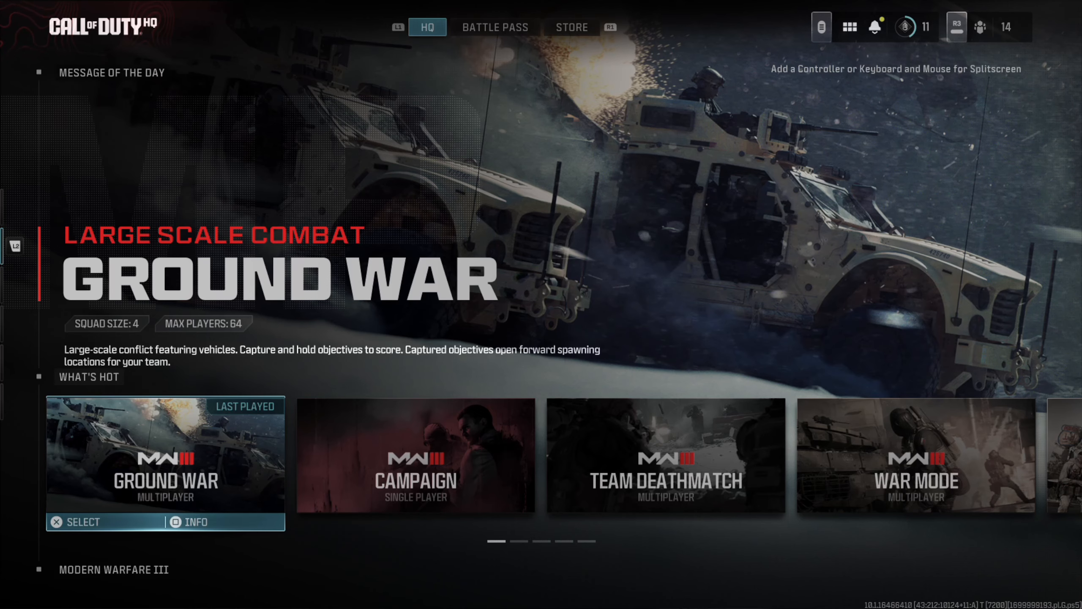
# Step: Open the game's Interface settings showing Language Selection set to English
pyautogui.click(955, 27)
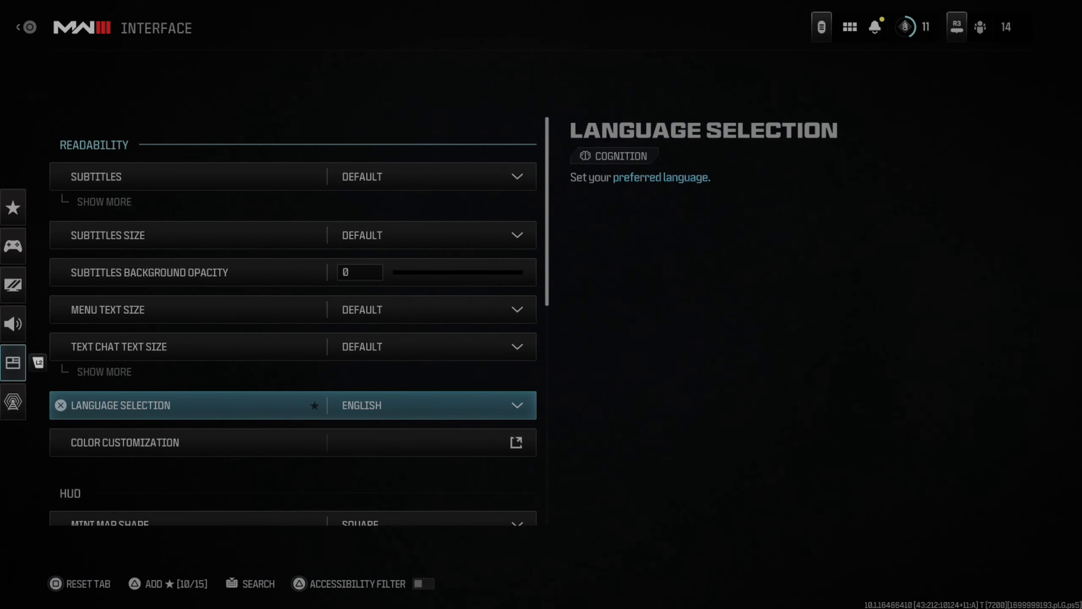
# Step: Pick Spanish (Latin) as the game language and open the game's content management page
pyautogui.click(429, 405)
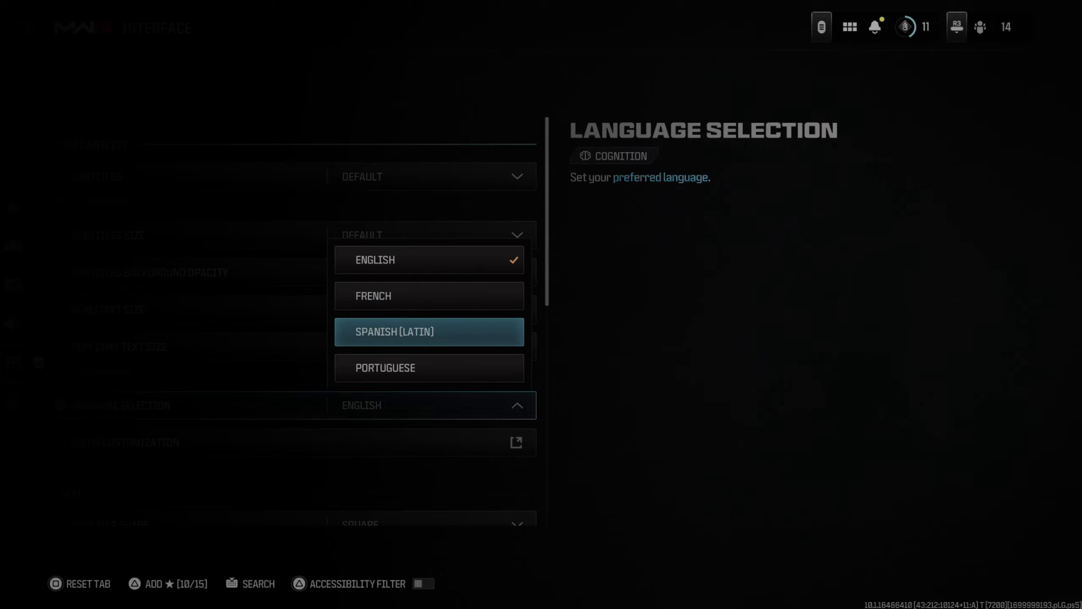
pyautogui.moveTo(428, 367)
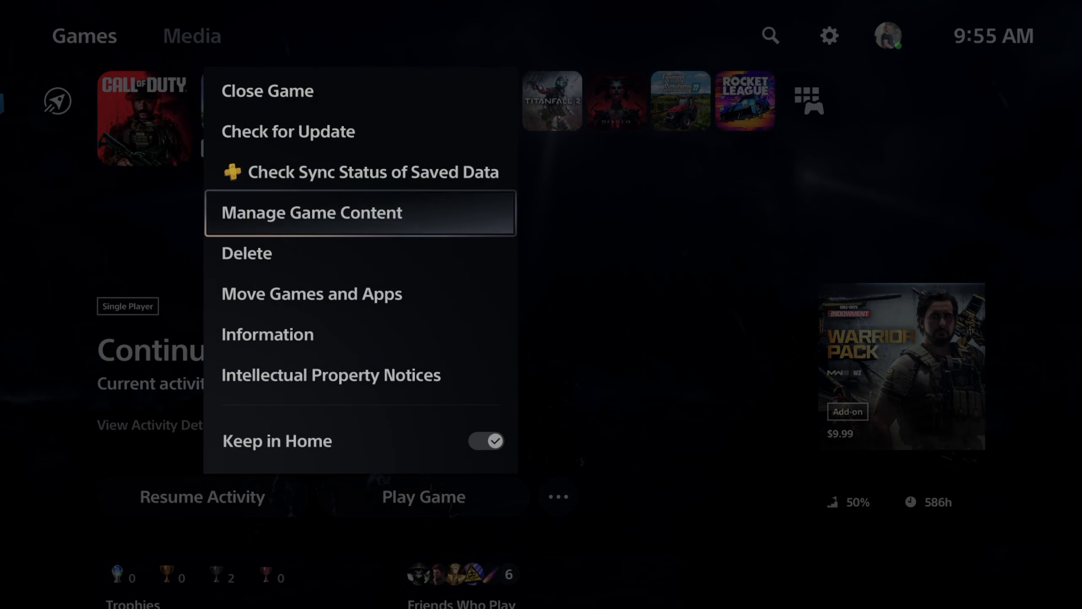
pyautogui.click(311, 212)
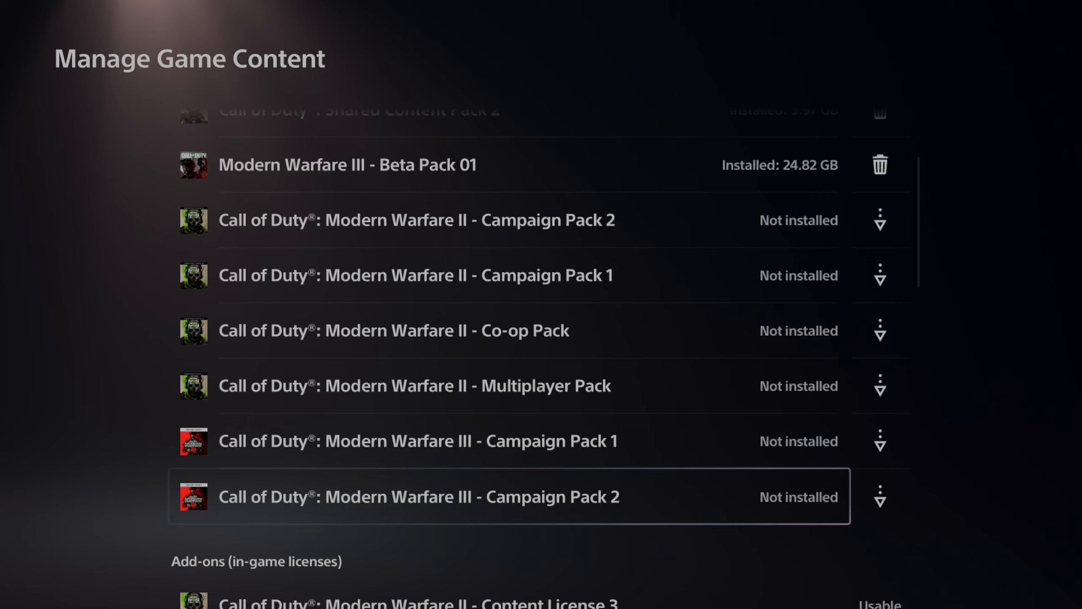
# Step: Install the Spanish (Latin America) language data for Modern Warfare III
pyautogui.scroll(-3)
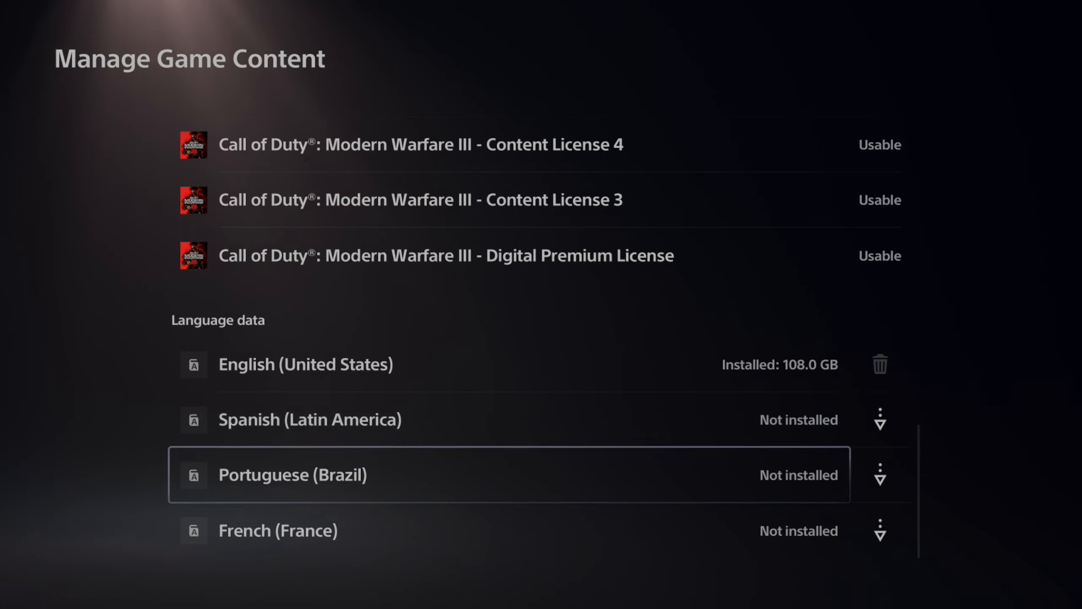
pyautogui.moveTo(881, 419)
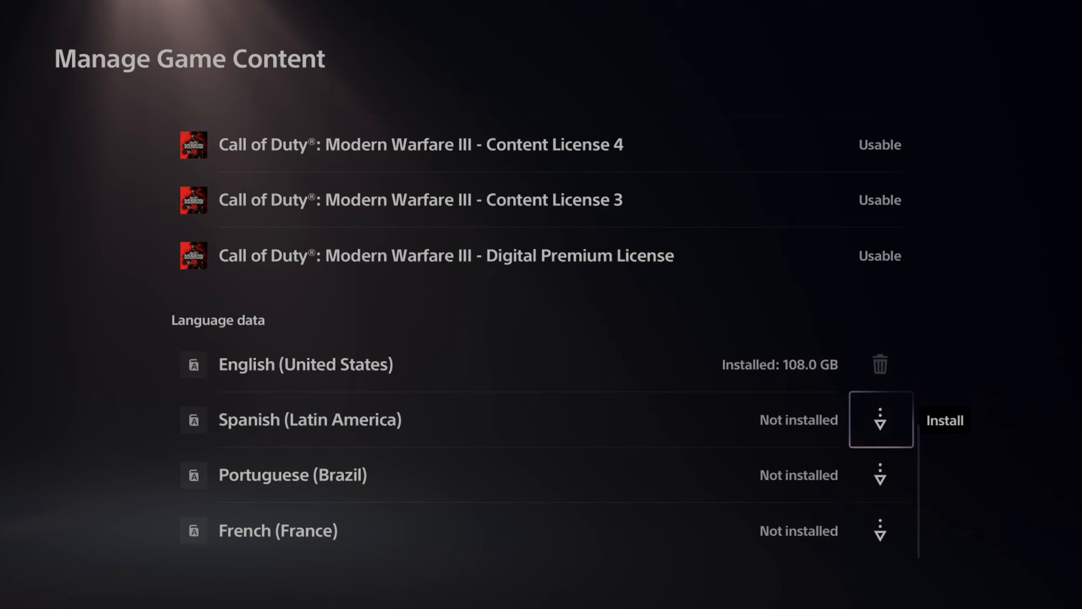
pyautogui.click(944, 419)
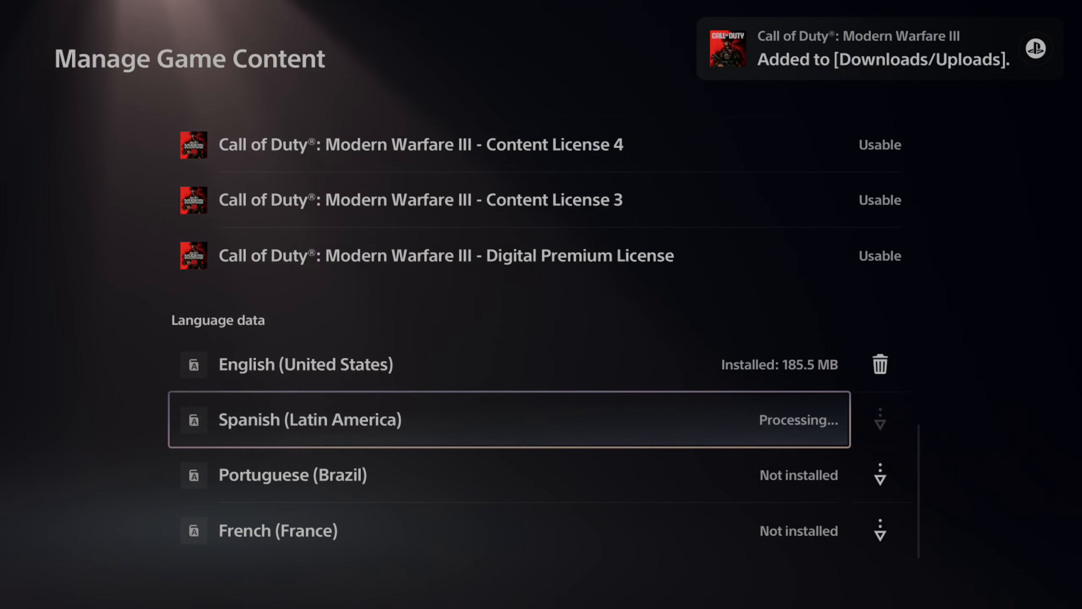